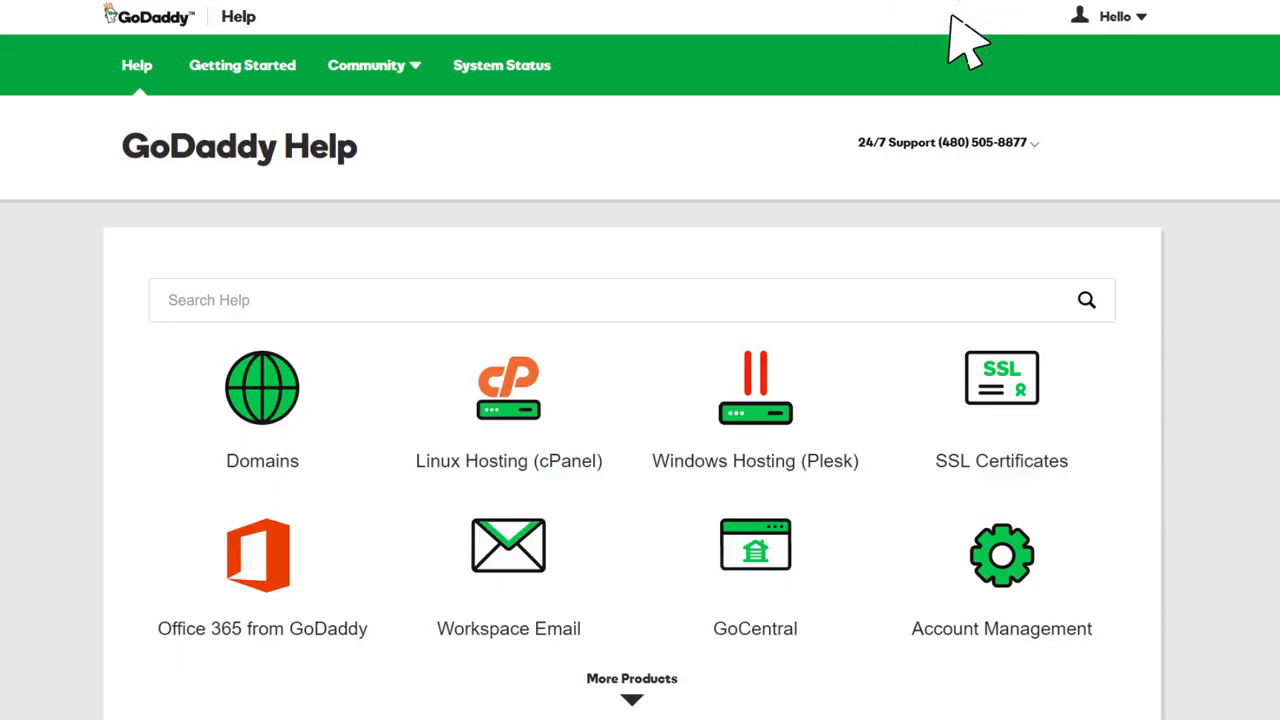
mouse_move(280, 320)
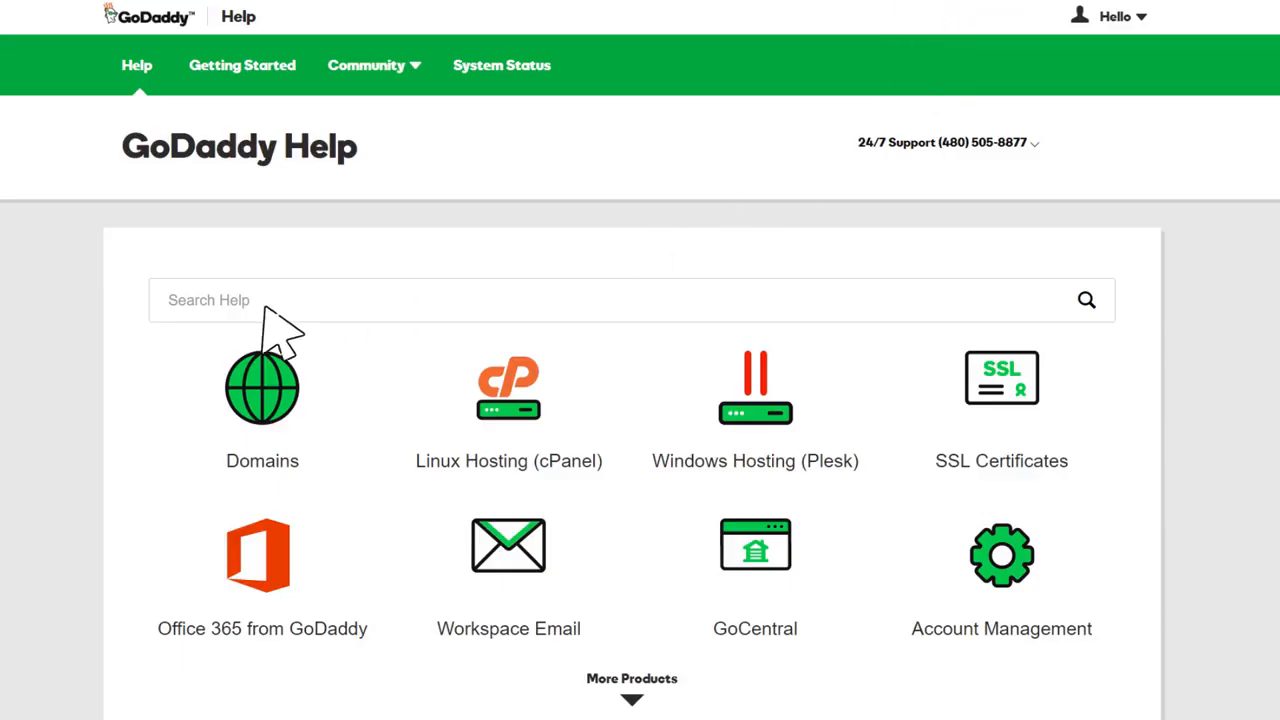
Search GoDaddy Help for "transfer domain" articles
text(transfer domain)
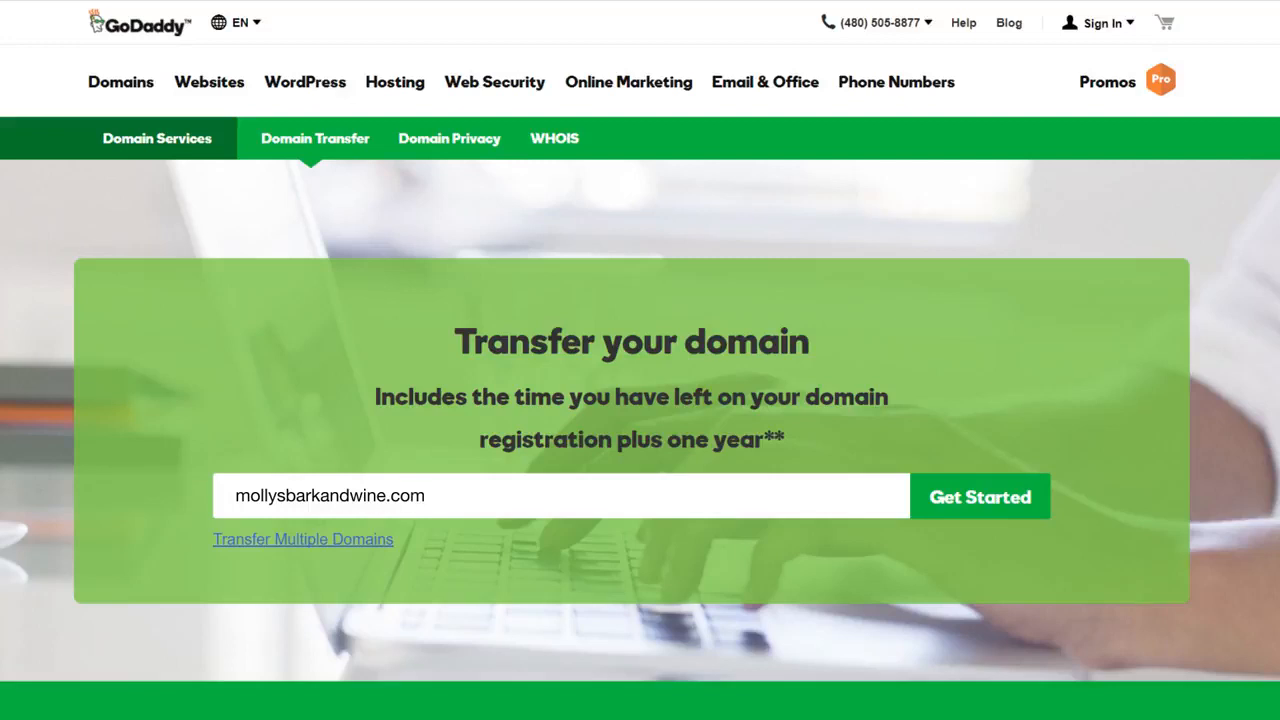
mouse_move(980, 496)
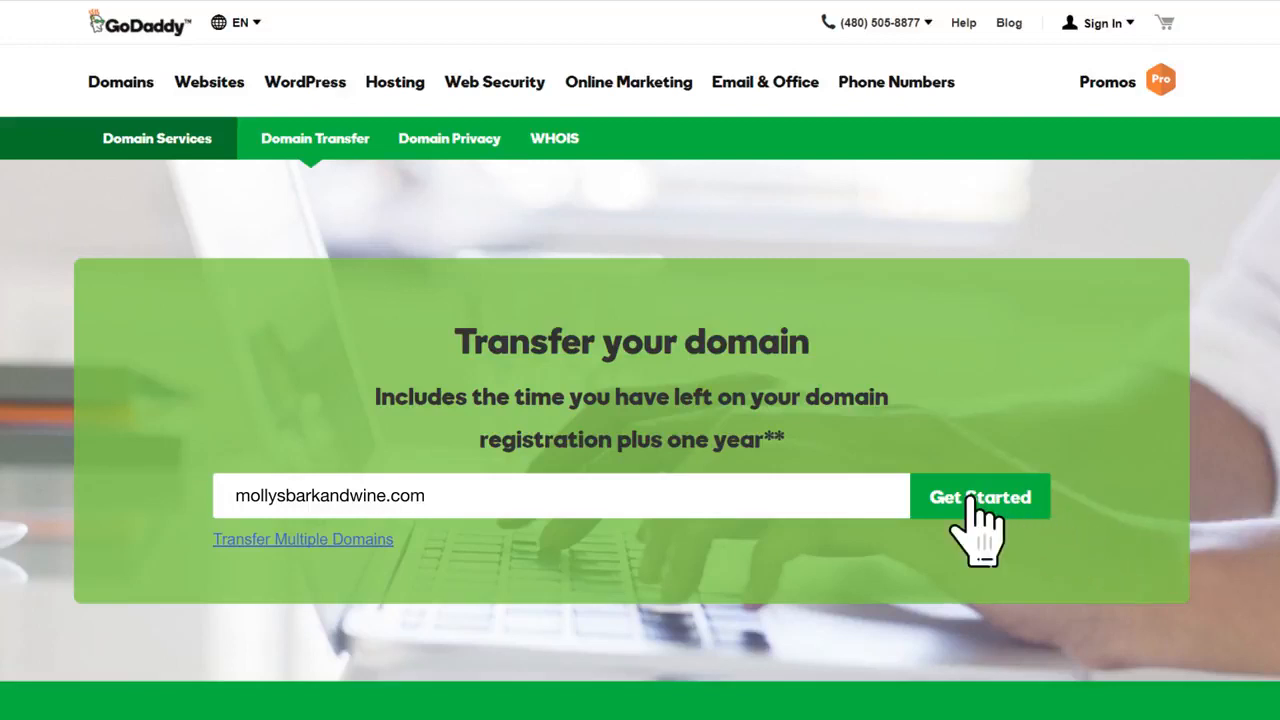
click(980, 496)
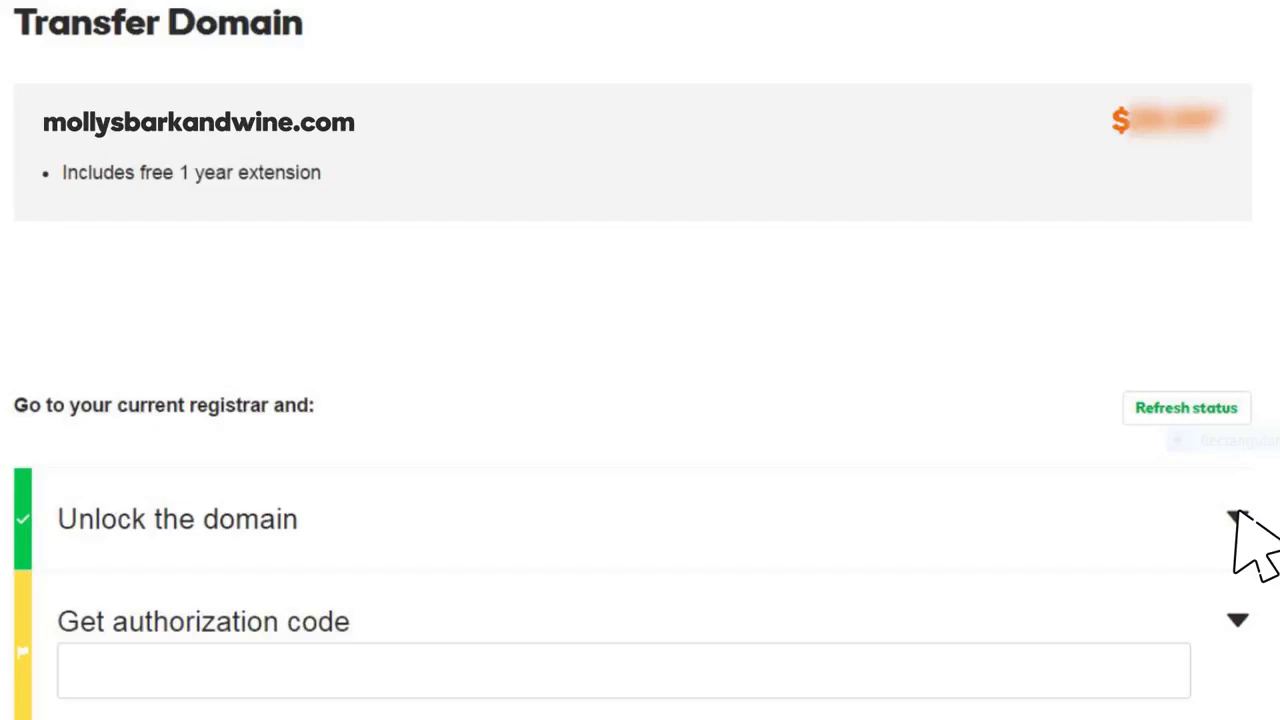
scroll(down, 3)
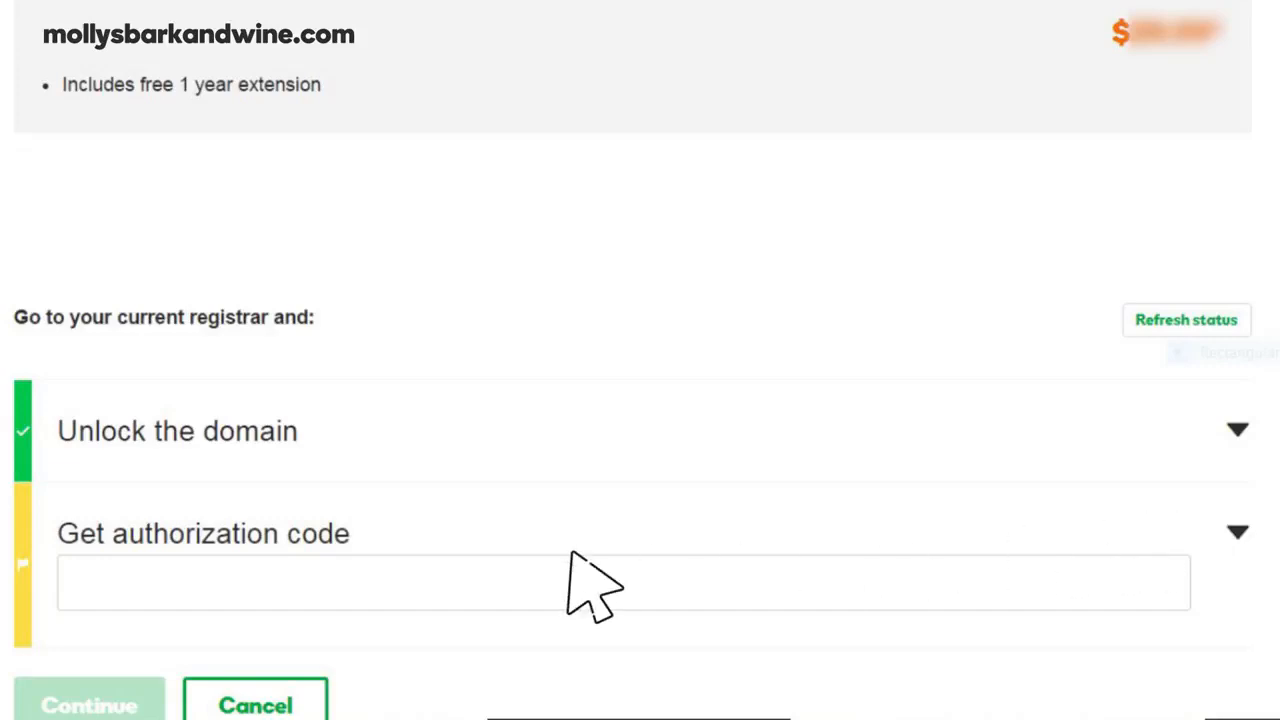
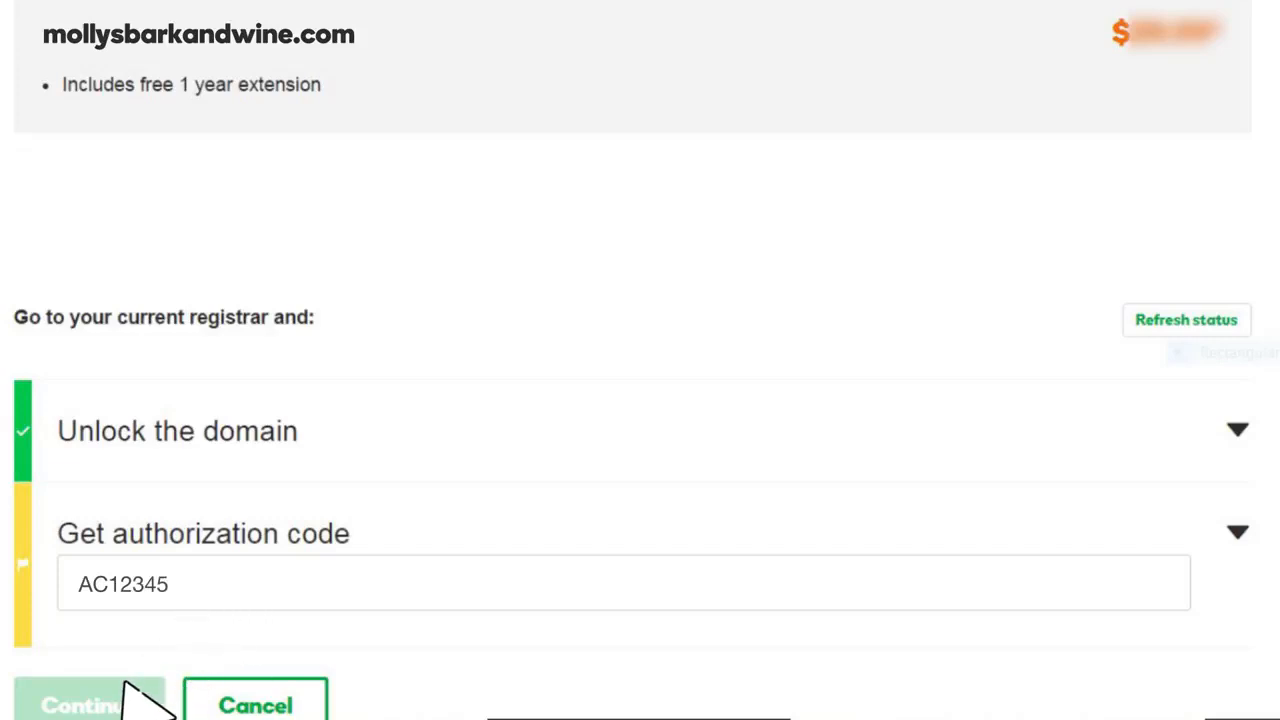